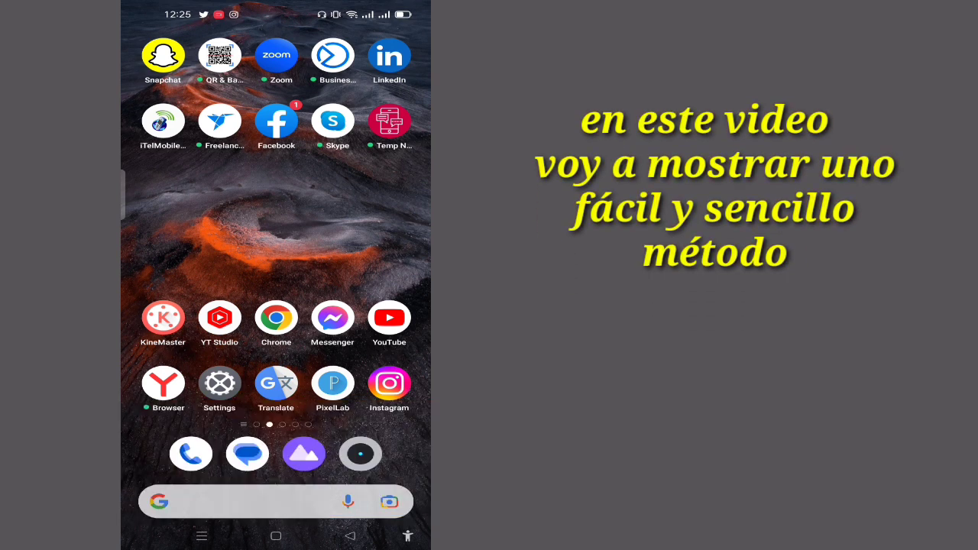
Launch Instagram from the home screen to its feed.
click(388, 385)
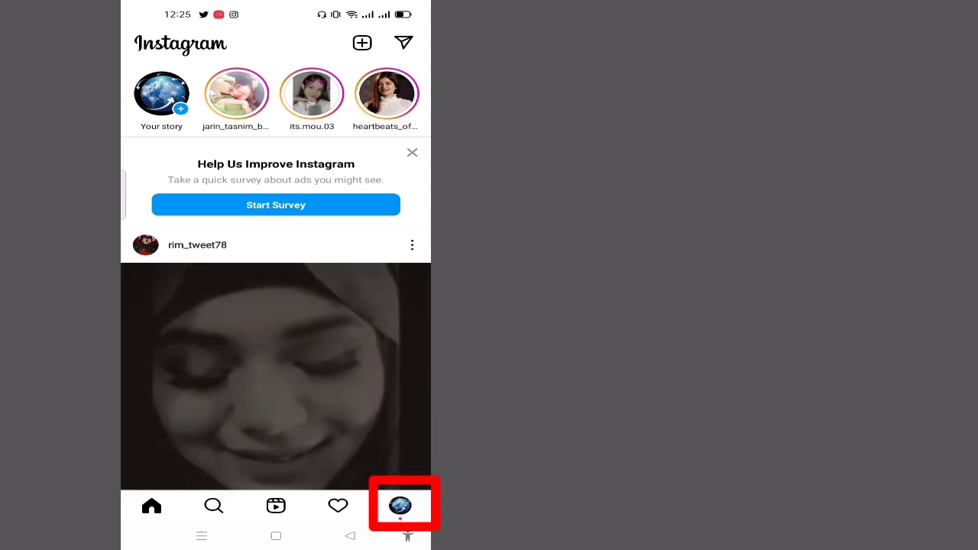
Go to your own profile and bring up the account options menu.
click(401, 505)
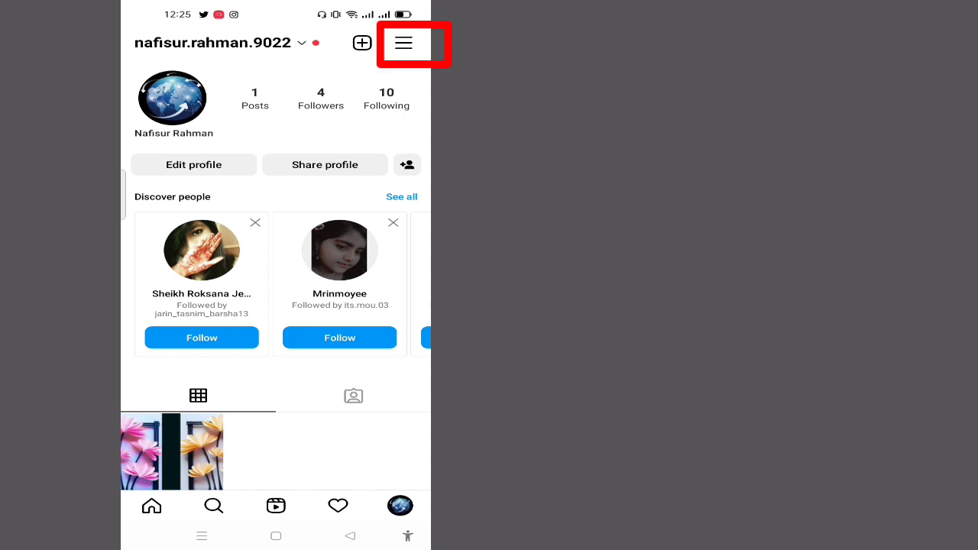
click(404, 42)
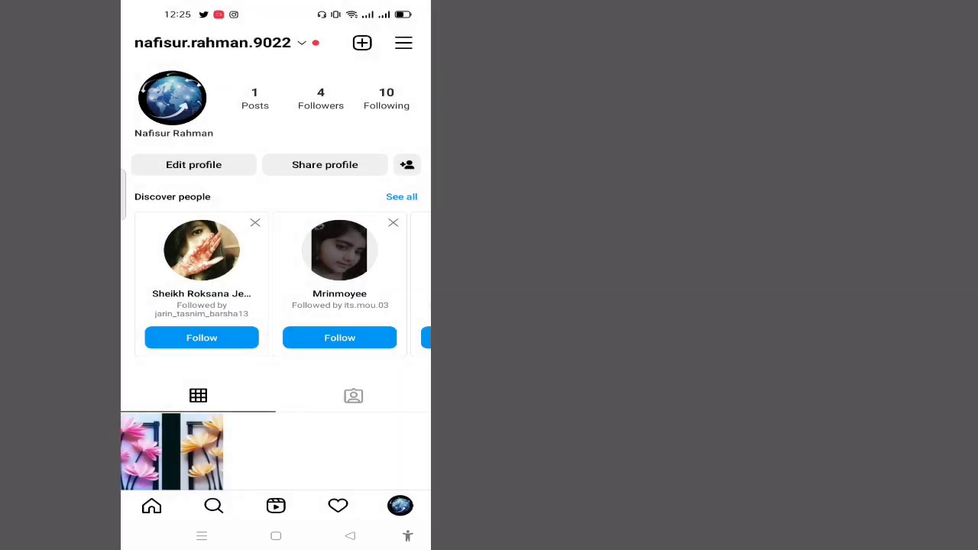
Reach the Security settings page after a brief look at Privacy.
click(404, 43)
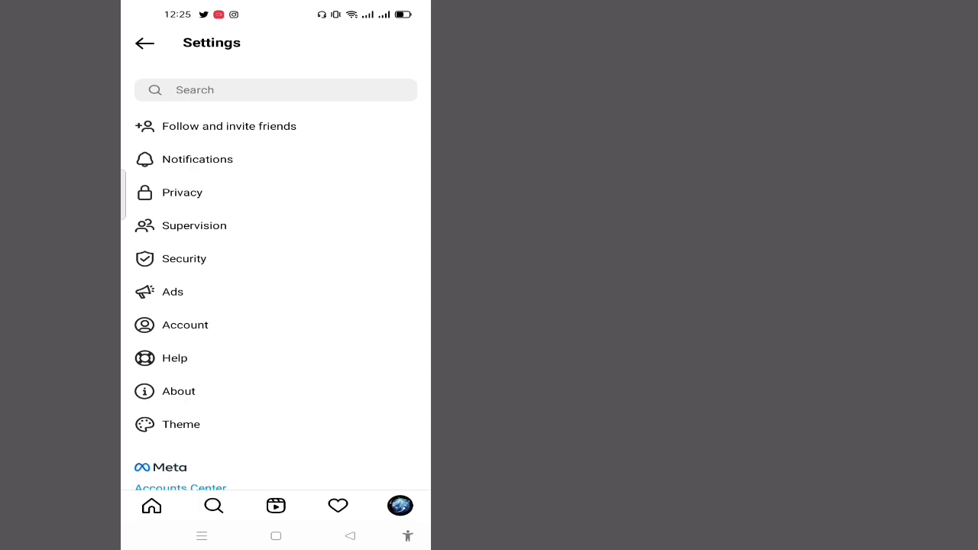
click(183, 192)
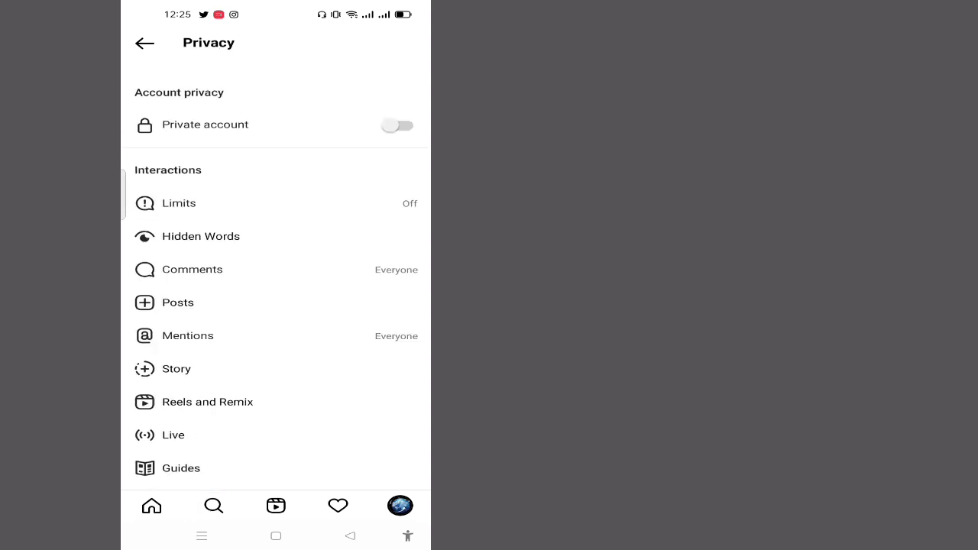
click(143, 43)
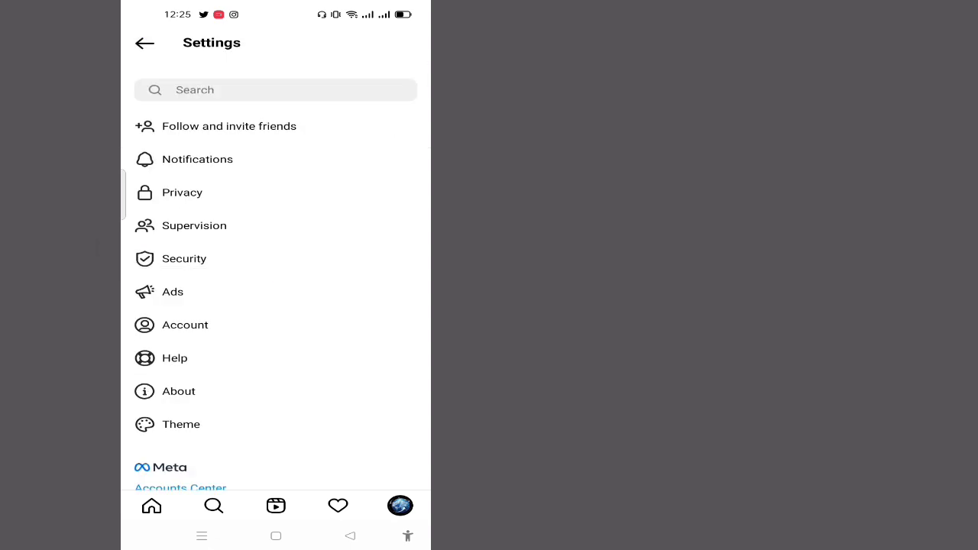
click(184, 258)
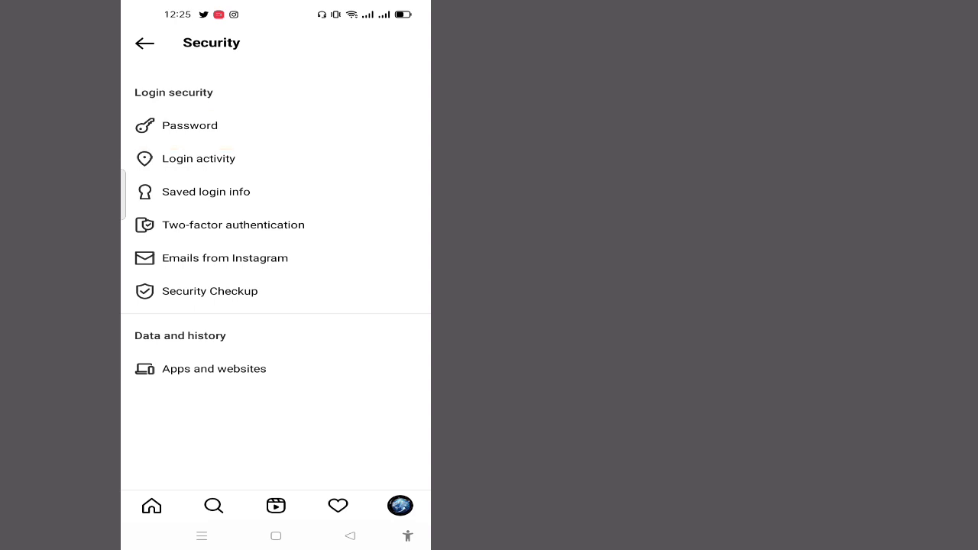
Choose Password under Login security, landing on the Facebook login page.
click(190, 126)
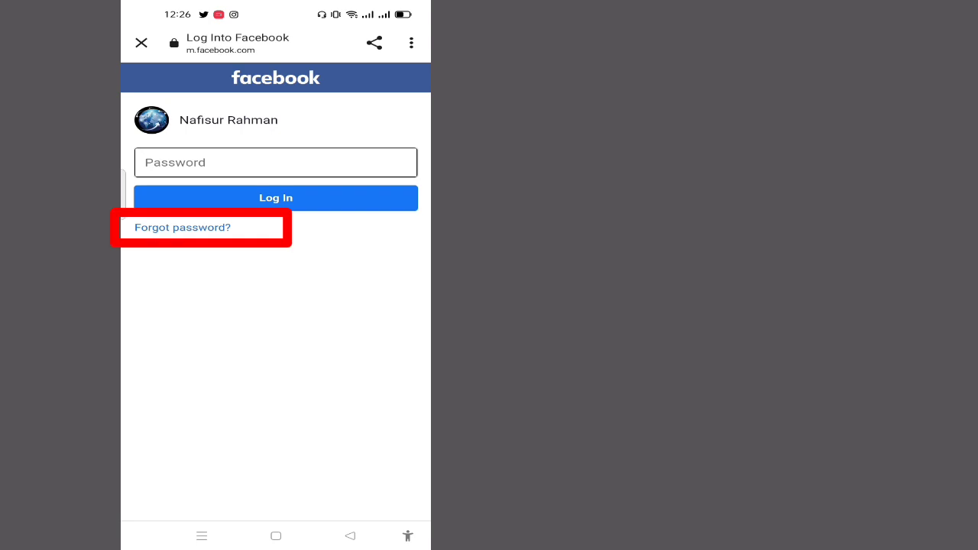
Start Facebook's 'Forgot password?' recovery to reach the account search page.
click(275, 162)
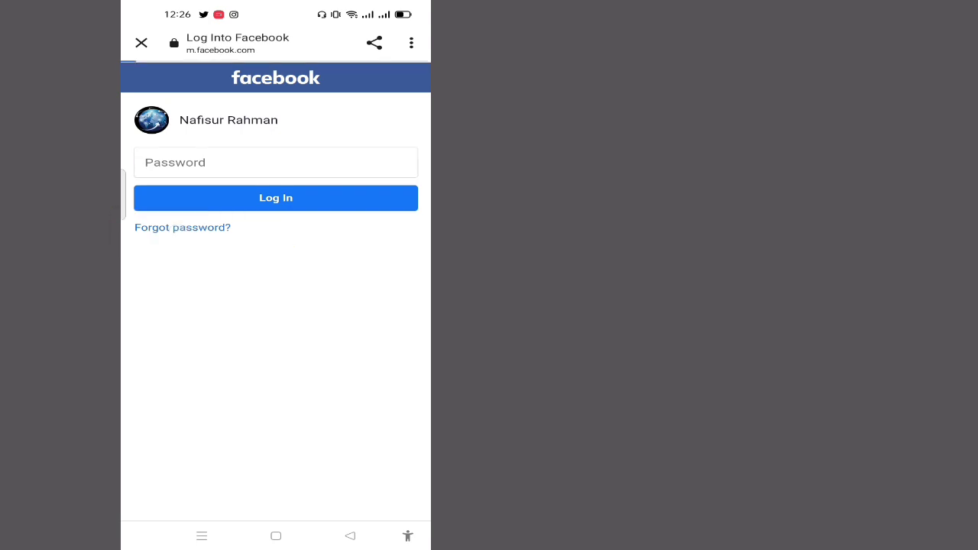
click(183, 226)
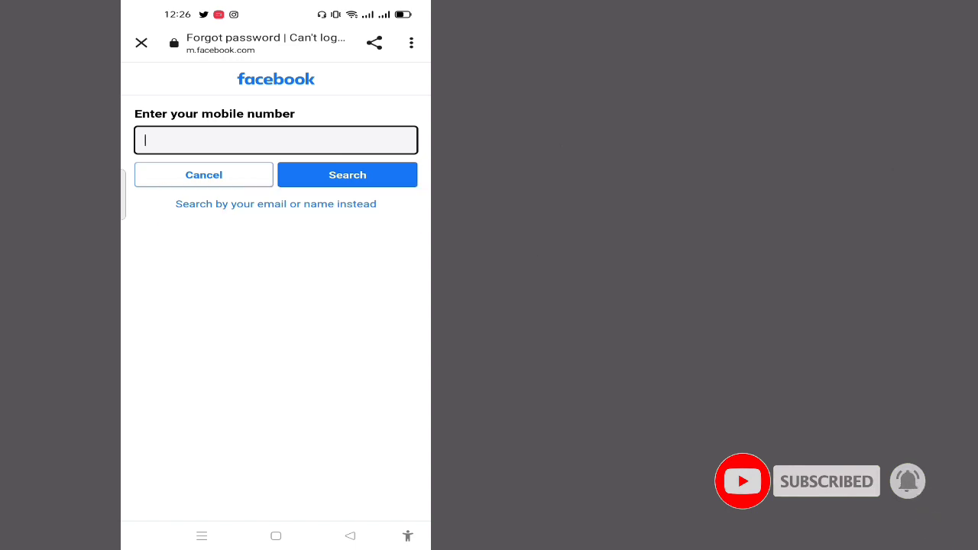
Search by email instead and fill in the account's Gmail address from suggestions.
click(275, 203)
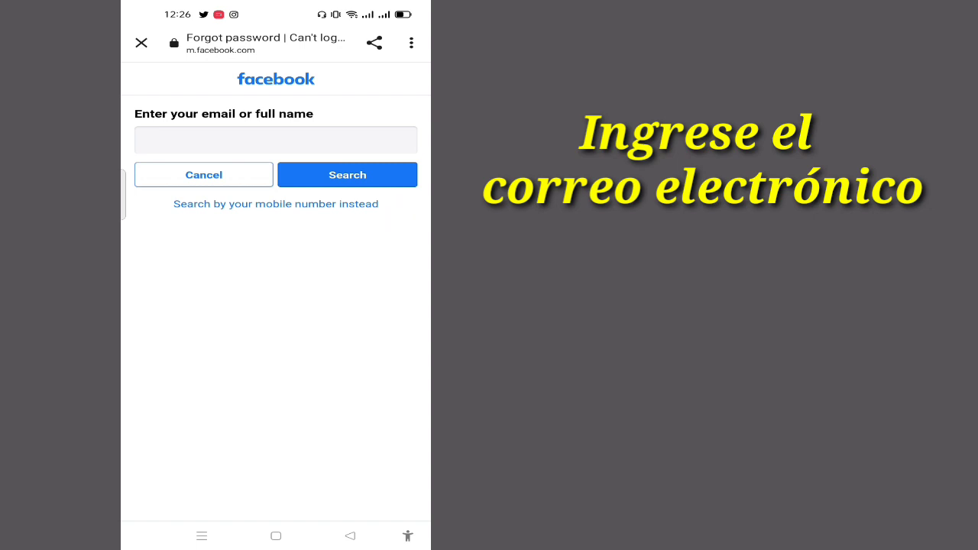
click(275, 139)
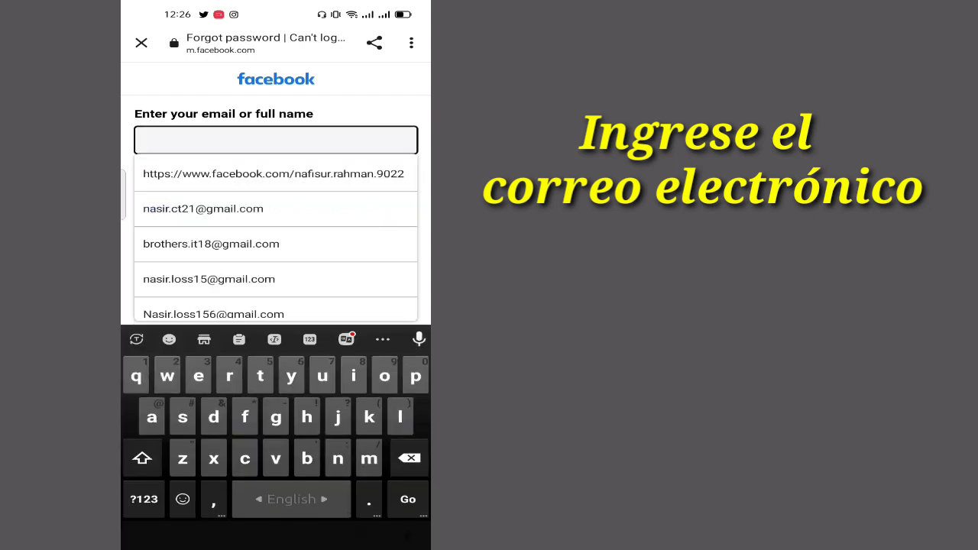
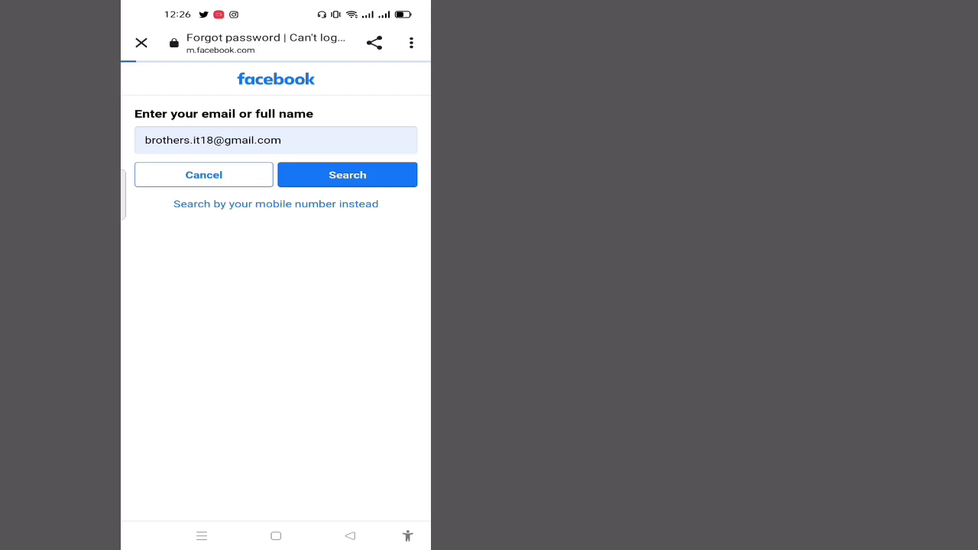
Find the account by email and continue the reset with the matching Google account.
click(347, 174)
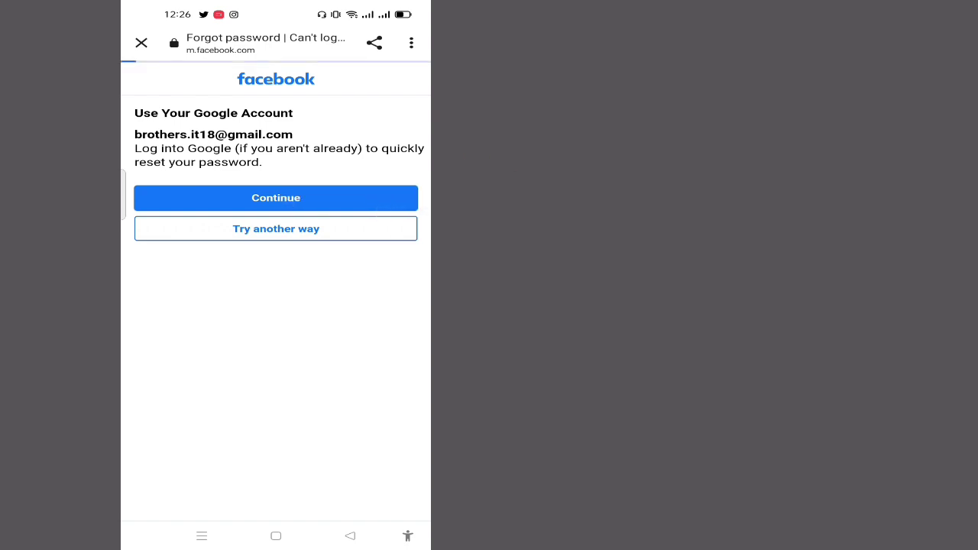
click(275, 198)
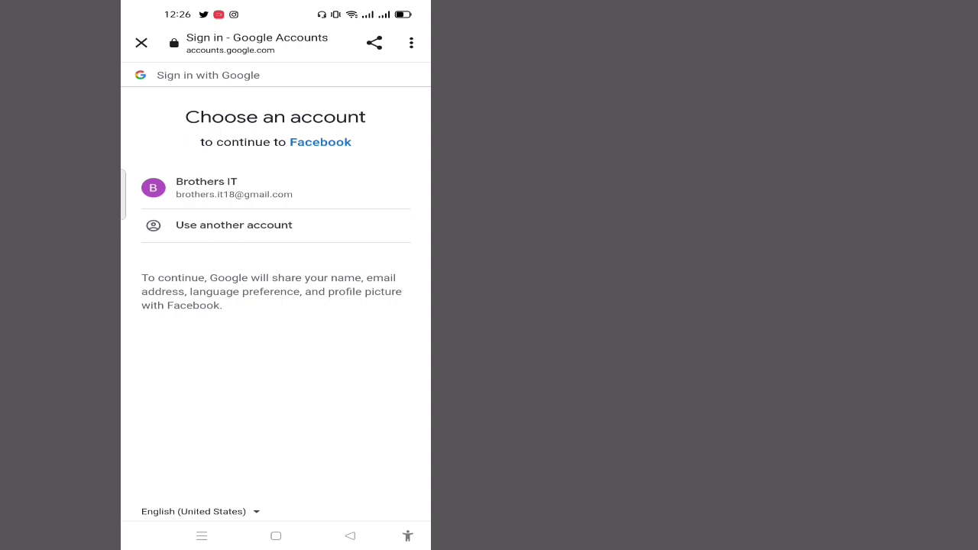
click(275, 187)
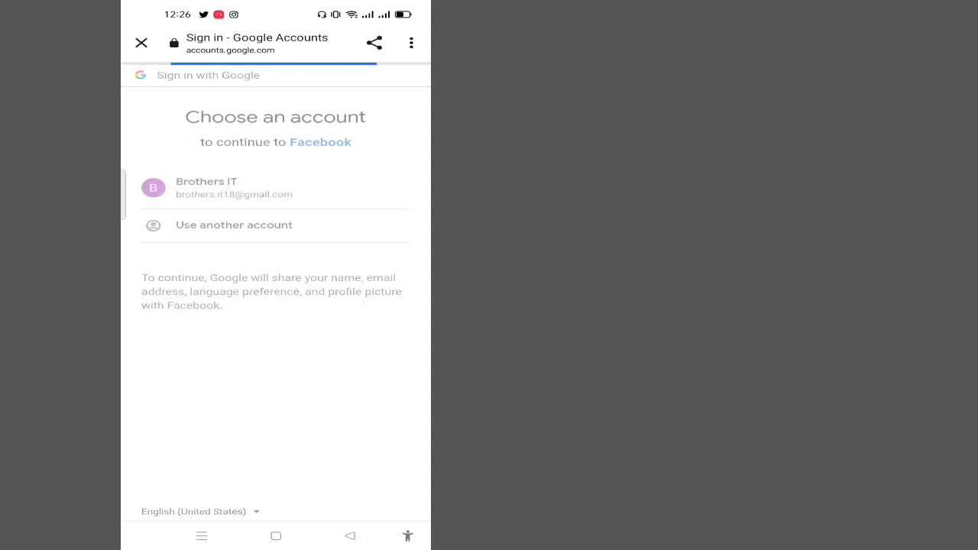
click(275, 187)
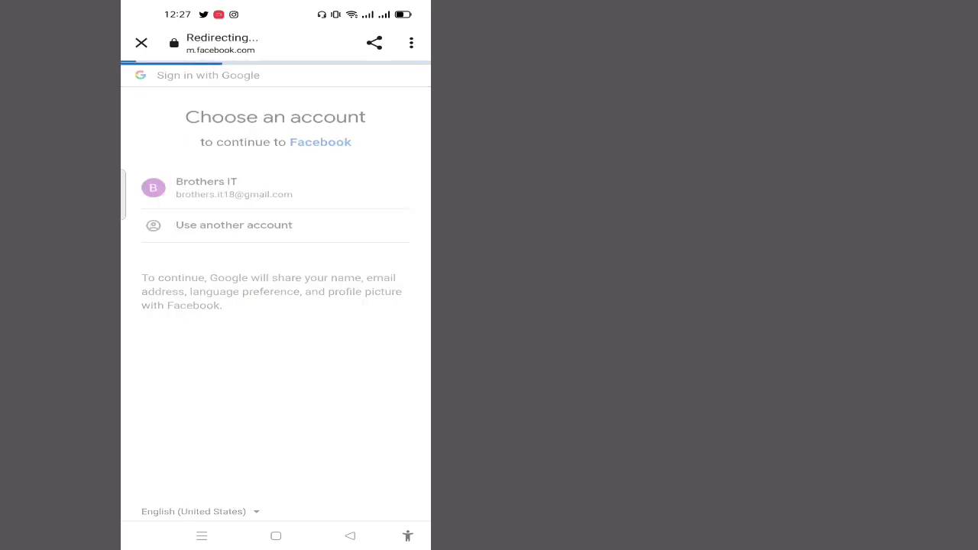
click(275, 187)
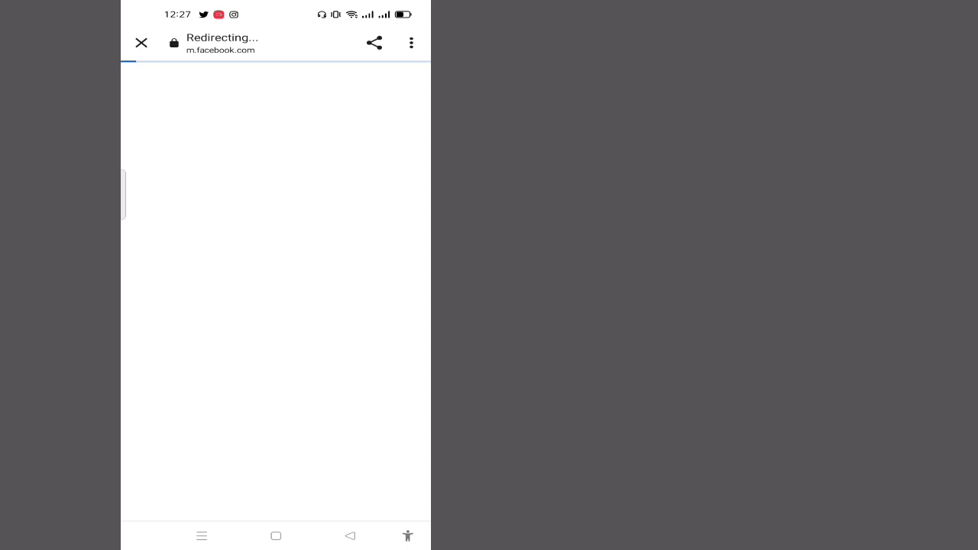